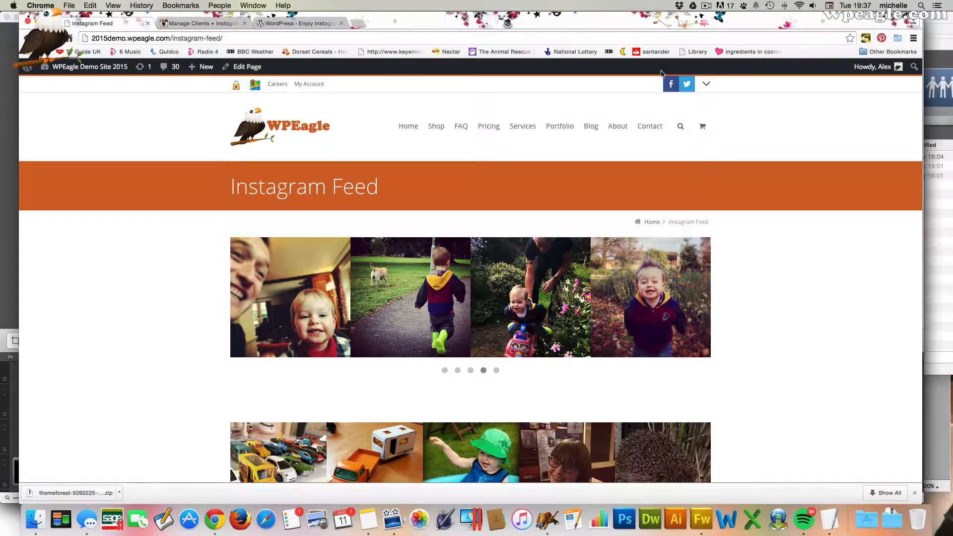
# - Browse the Instagram Feed page's carousel and photo grid, then return to the site home page
pyautogui.scroll(-3)
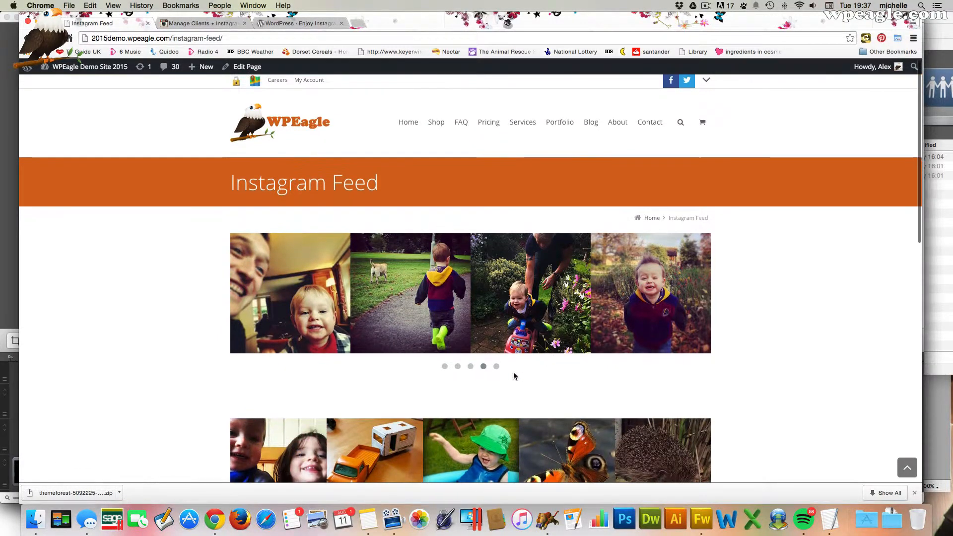
pyautogui.click(445, 365)
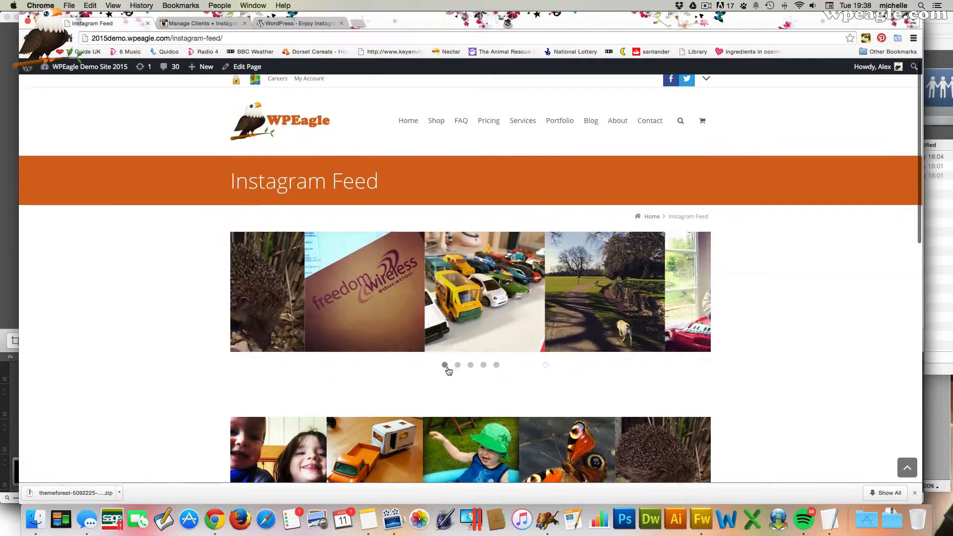
pyautogui.scroll(-3)
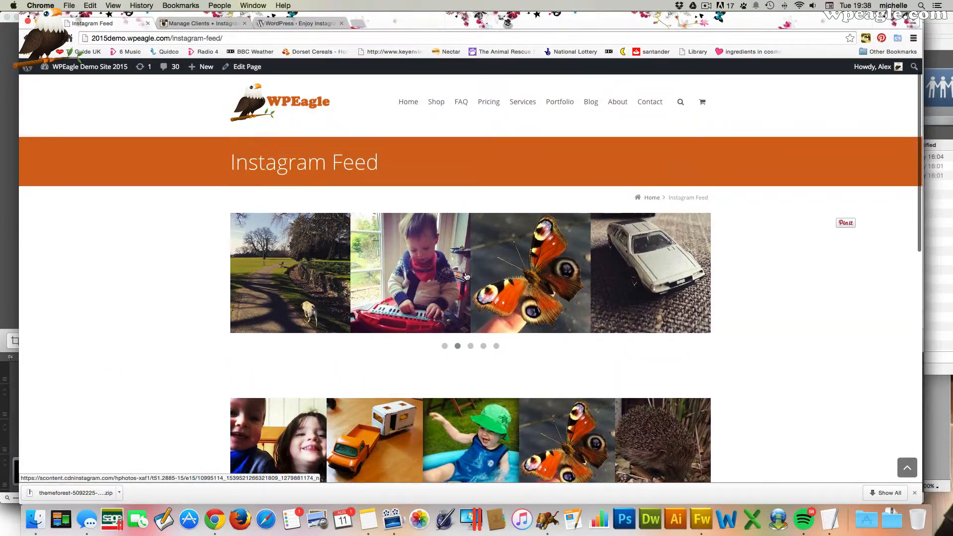
pyautogui.click(408, 102)
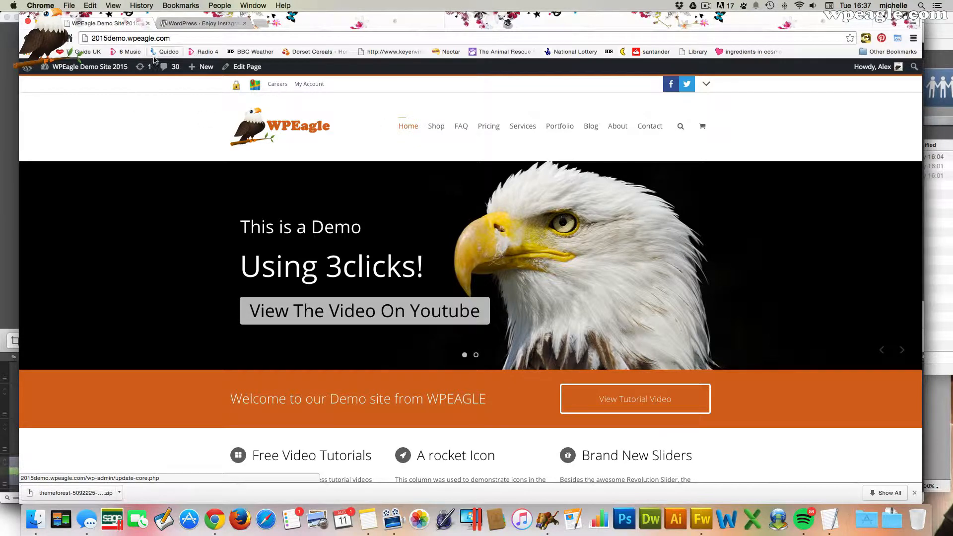
# - Show the top of the Enjoy Instagram plugin page on WordPress.org
pyautogui.click(203, 23)
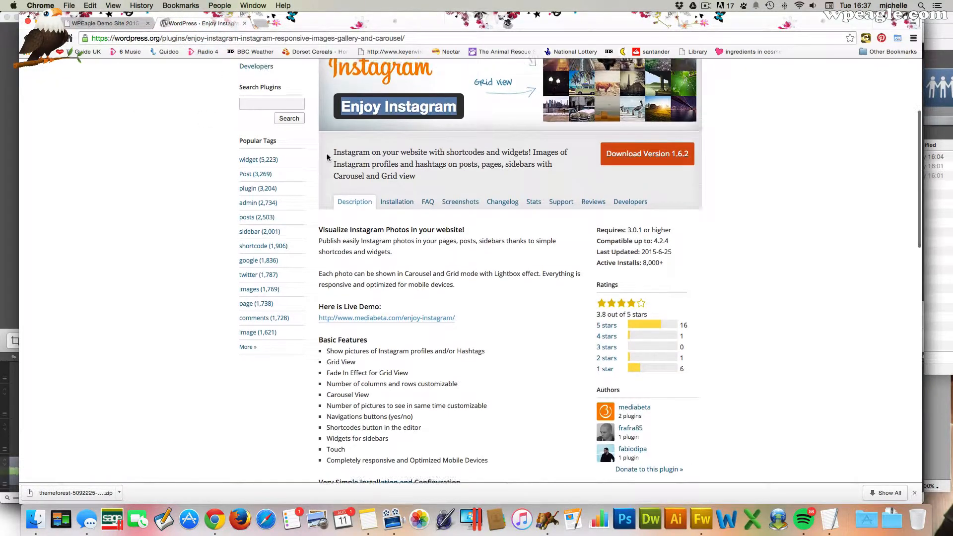
pyautogui.scroll(3)
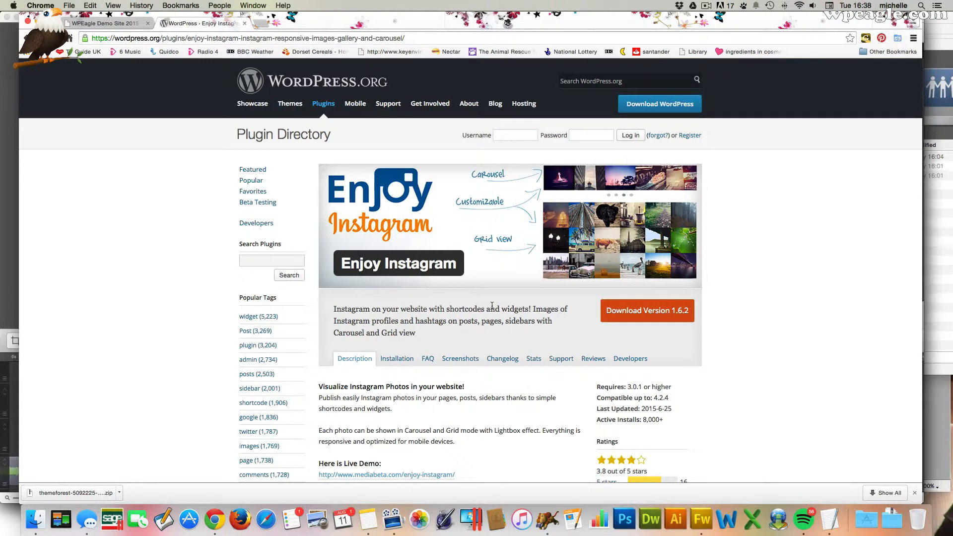
pyautogui.moveTo(198, 237)
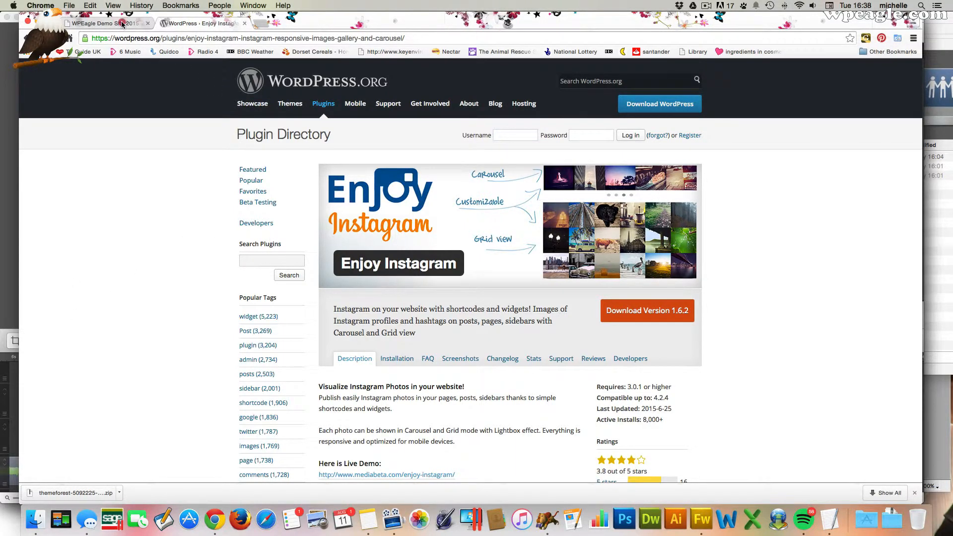
# - From the demo site's dashboard, search Add New plugins for Enjoy Instagram and install it
pyautogui.click(103, 23)
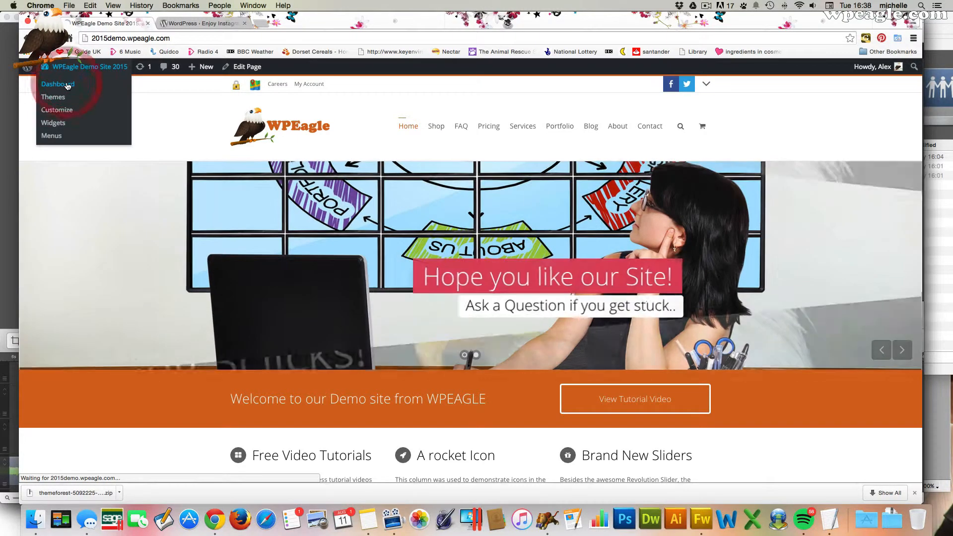
pyautogui.click(57, 83)
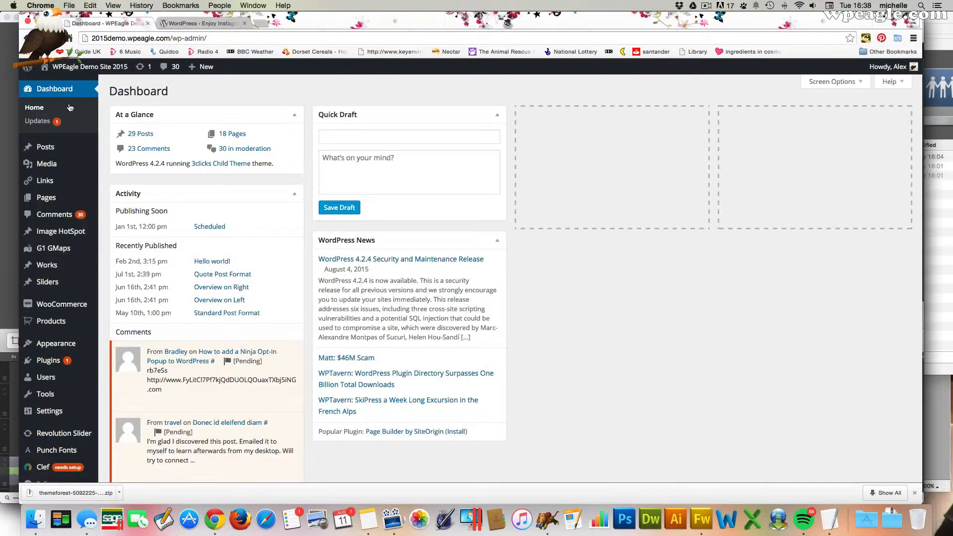
pyautogui.moveTo(55, 342)
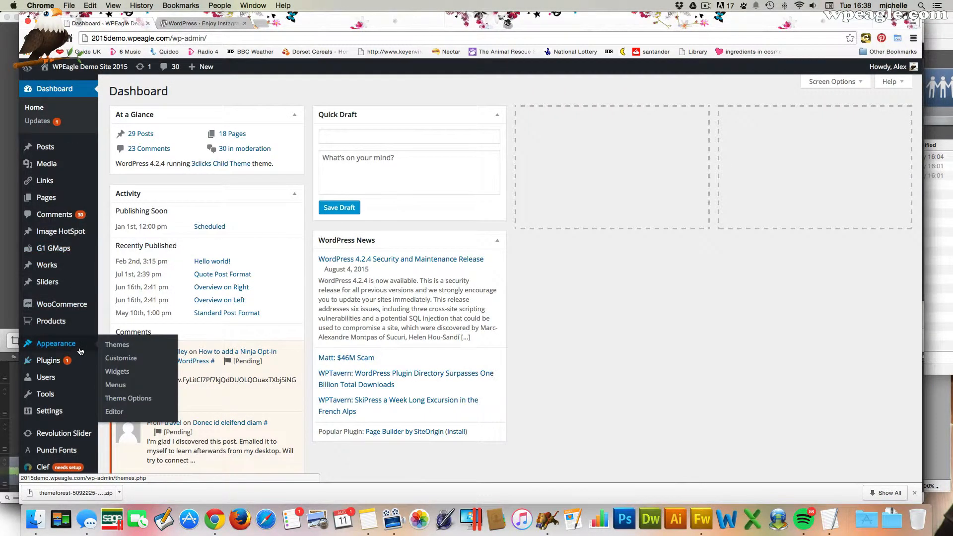
pyautogui.moveTo(48, 359)
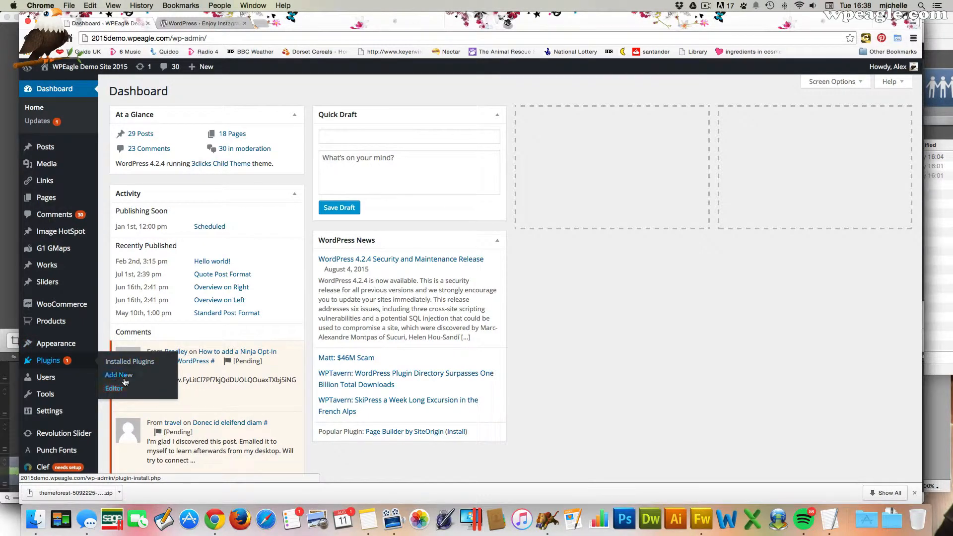
pyautogui.click(118, 376)
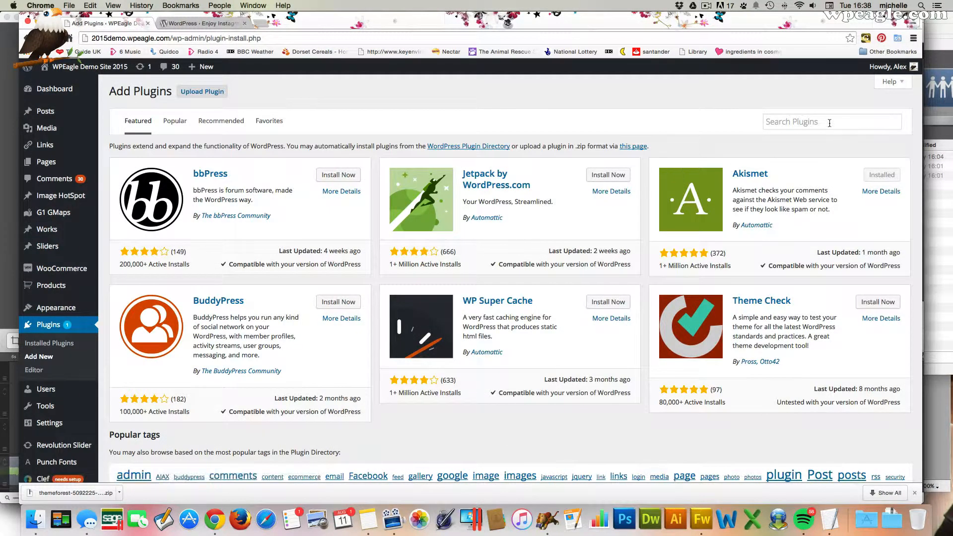
pyautogui.write('e')
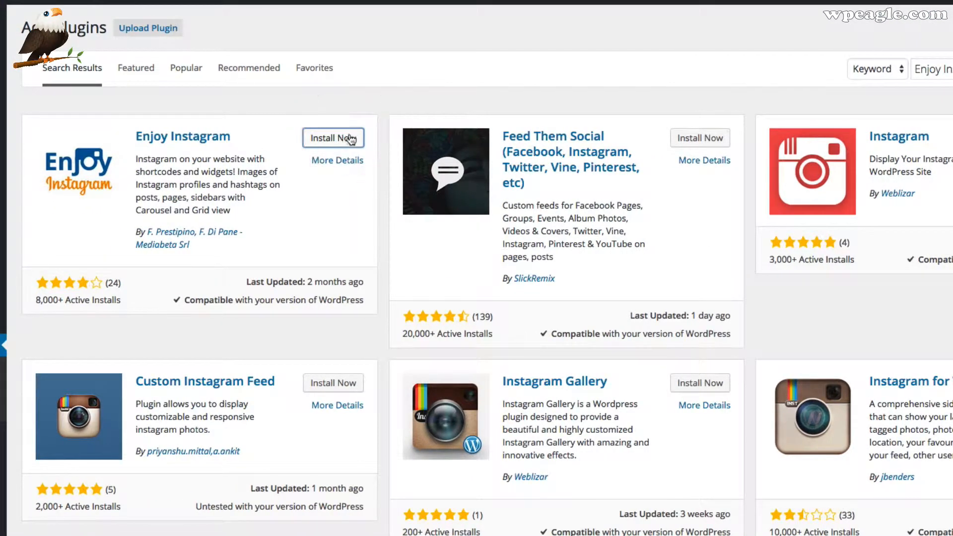
pyautogui.click(334, 138)
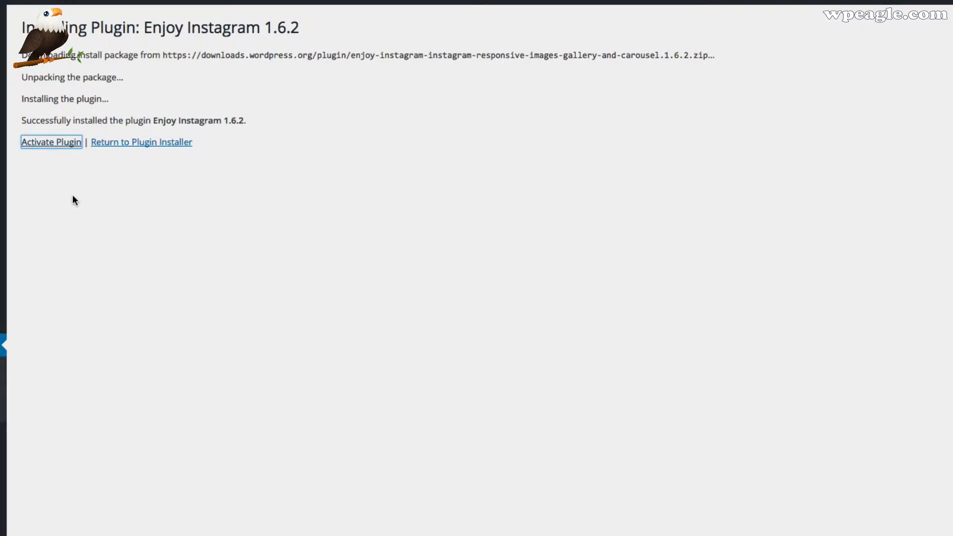
# - Activate Enjoy Instagram and follow its step 01 setup link to the Instagram developer site
pyautogui.click(50, 142)
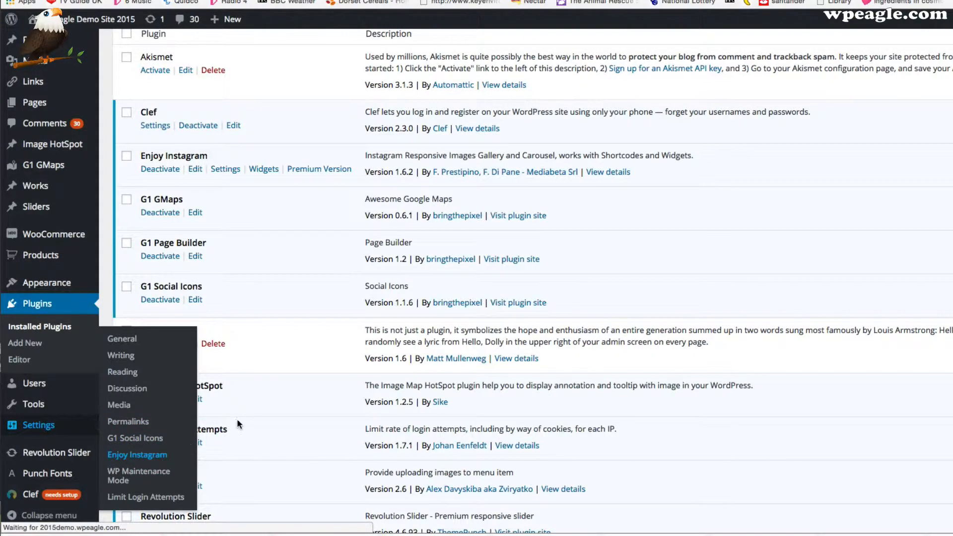
pyautogui.click(137, 454)
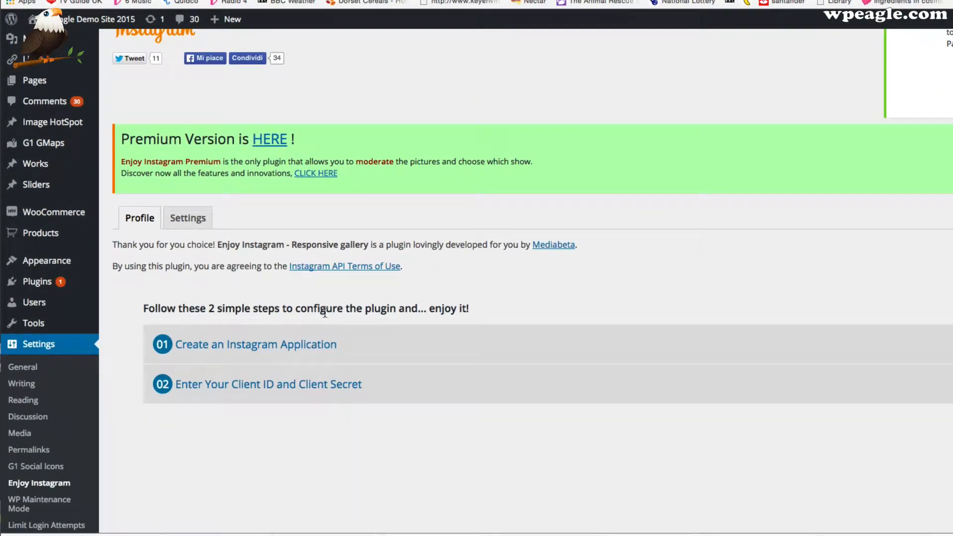
pyautogui.click(256, 345)
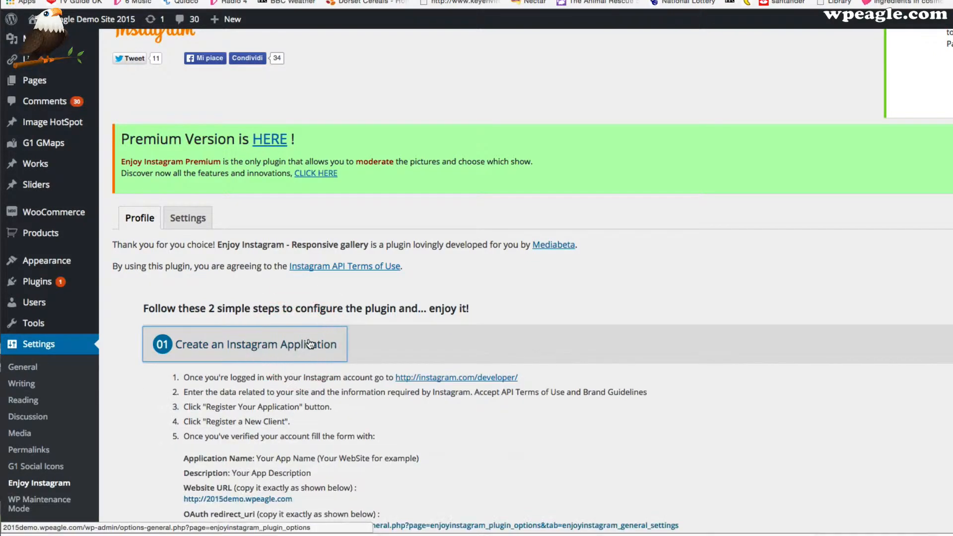
pyautogui.scroll(-3)
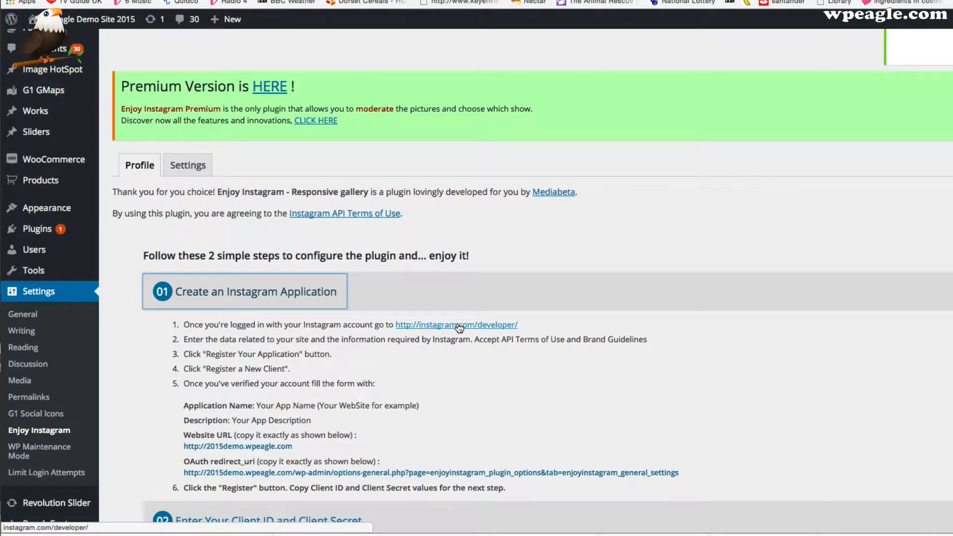
pyautogui.click(456, 324)
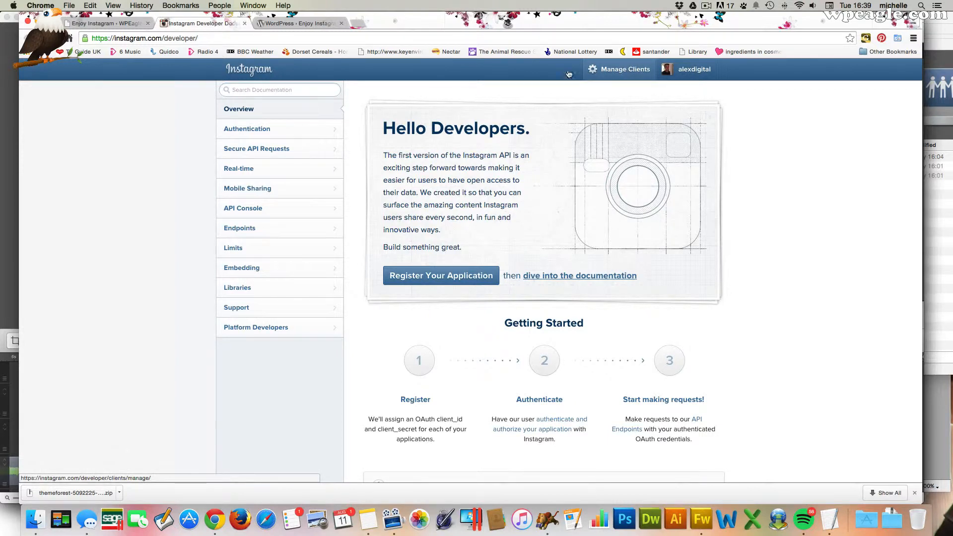
# - From Manage Clients, start registering a new Instagram client
pyautogui.click(103, 23)
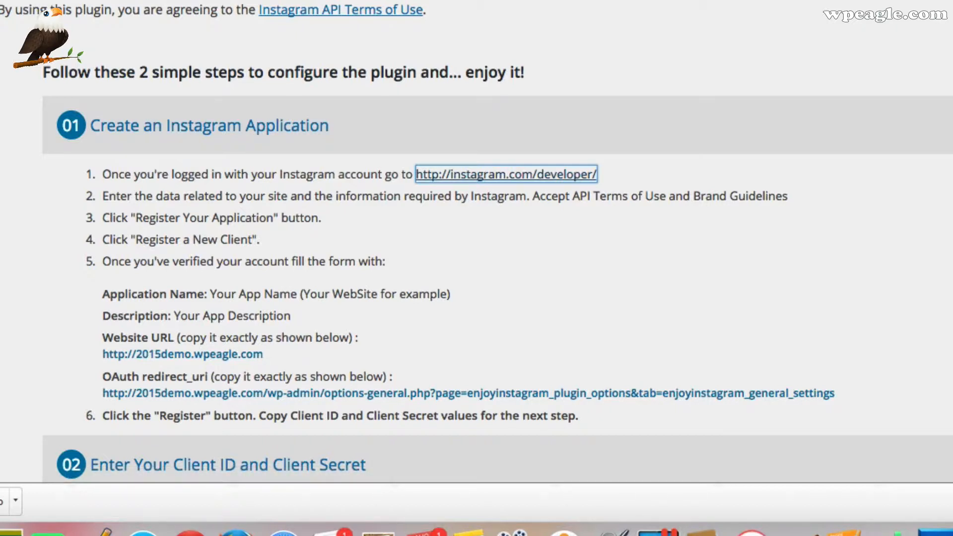
pyautogui.click(505, 175)
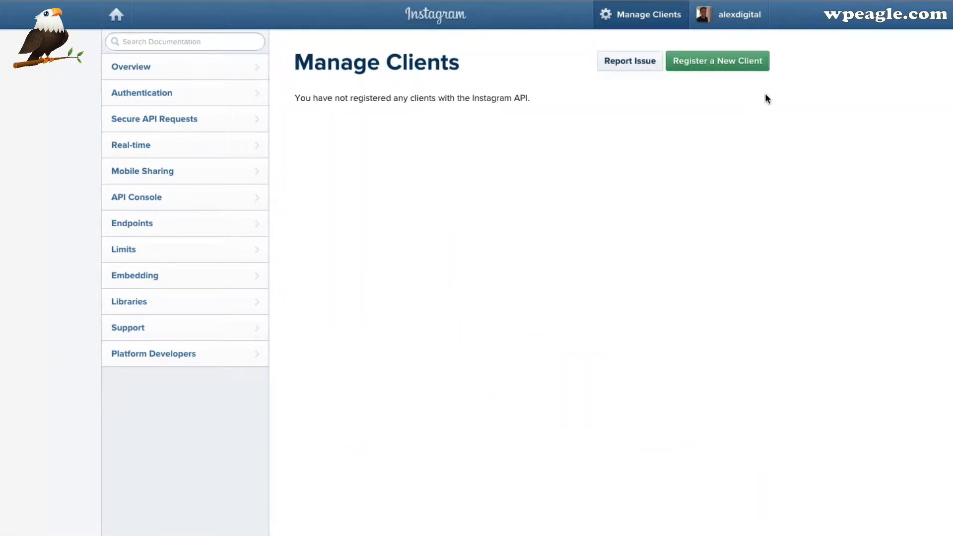
pyautogui.click(717, 61)
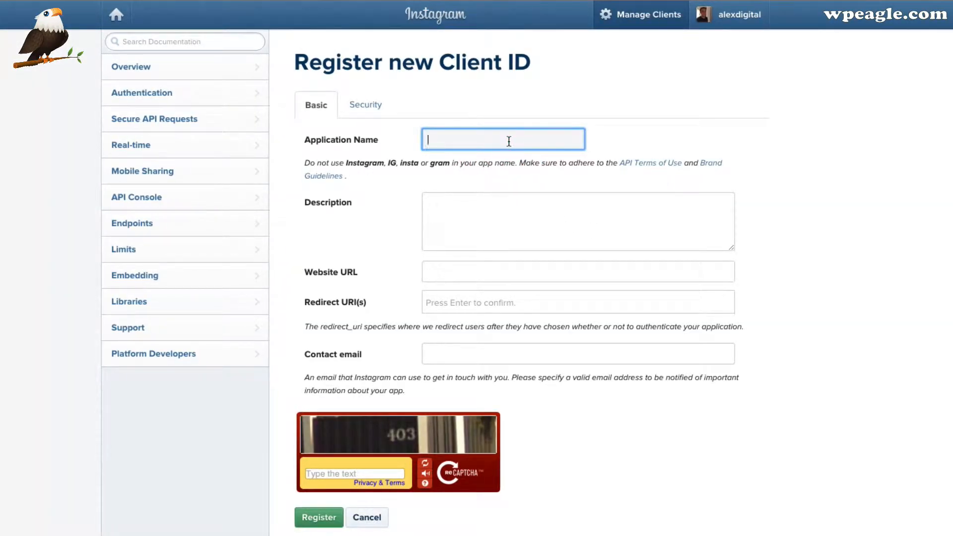
# - Name the client 2015demosite with description 'My Demo site feed' and copy the site address for it
pyautogui.write('2015d')
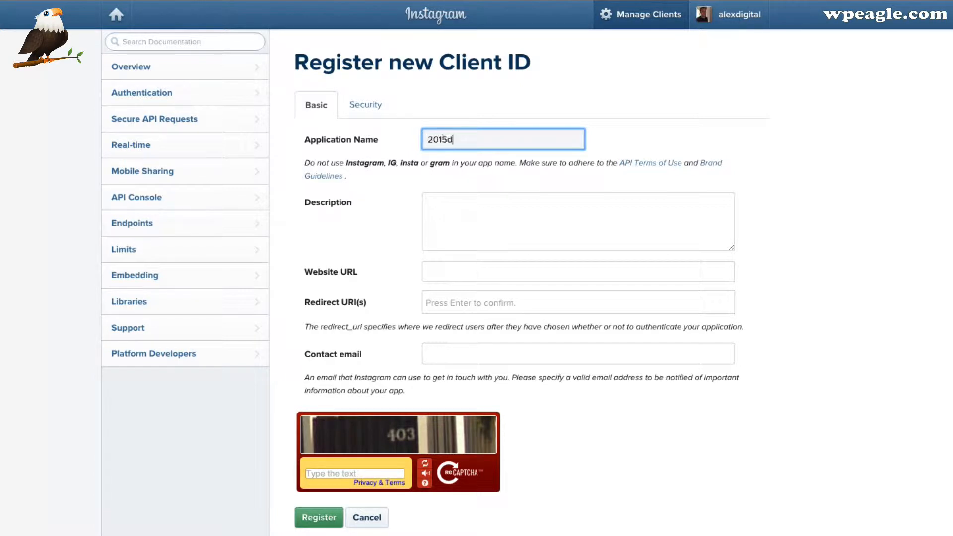
pyautogui.write('emosite')
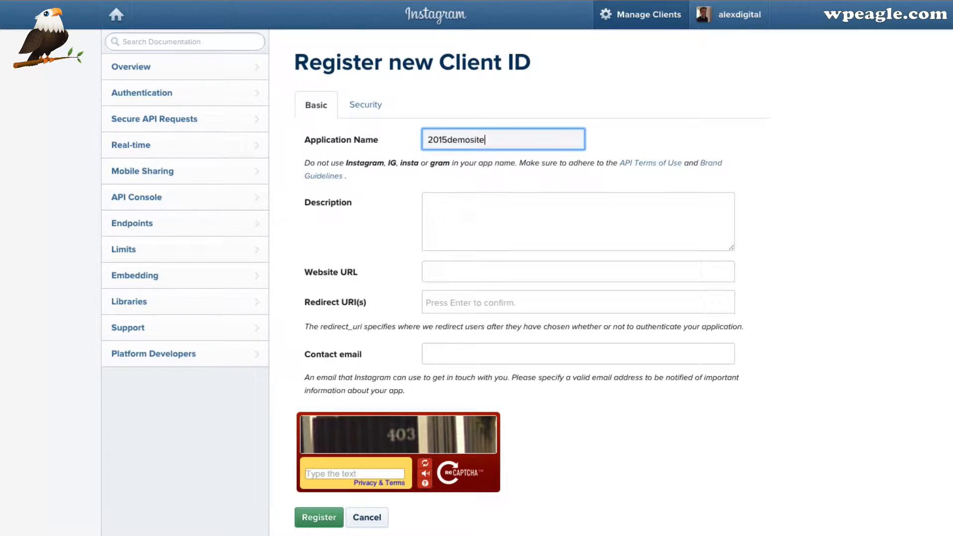
pyautogui.write('M')
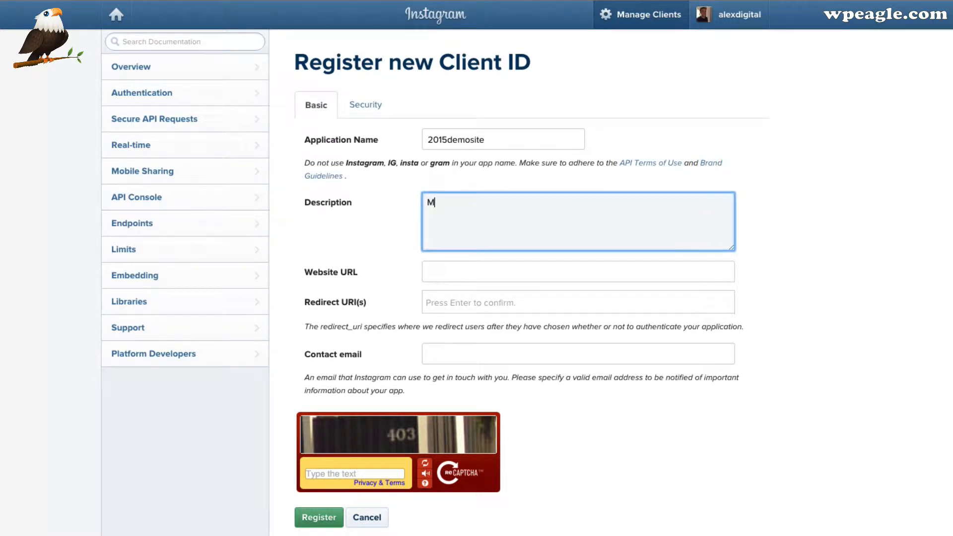
pyautogui.write('y Demo site fe')
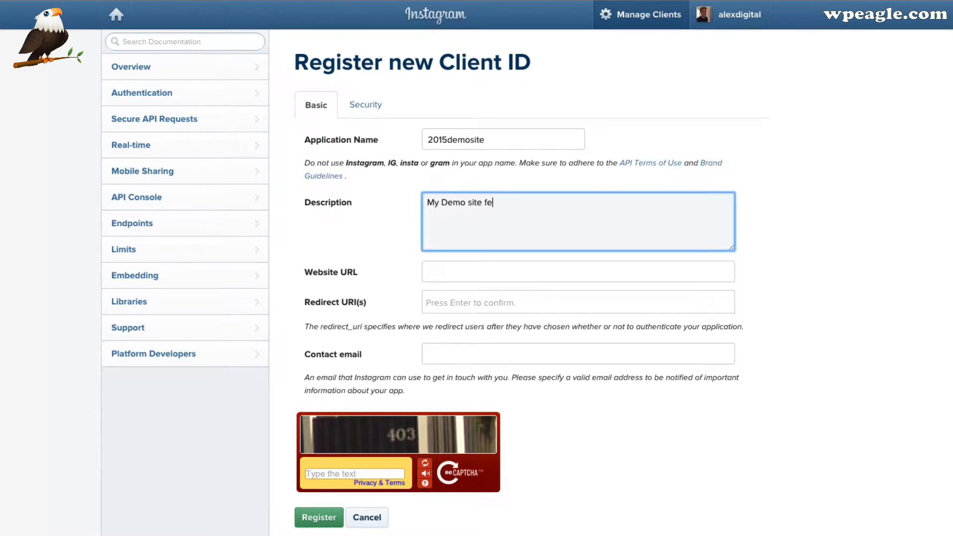
pyautogui.click(577, 272)
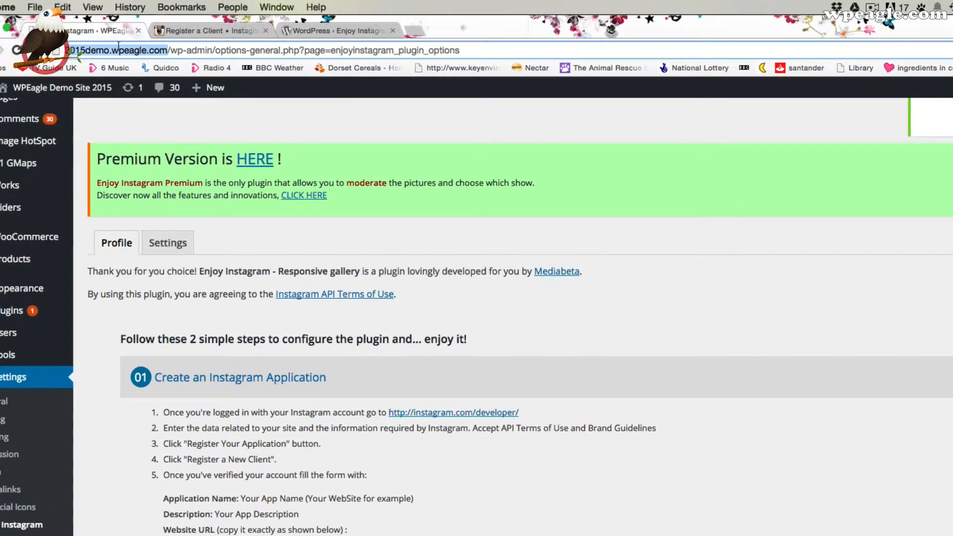
pyautogui.click(207, 31)
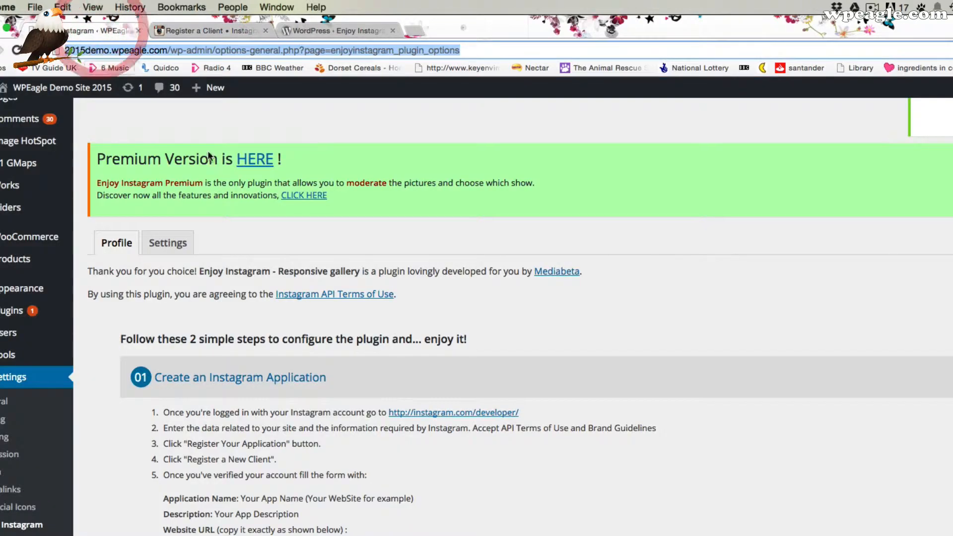
pyautogui.scroll(-3)
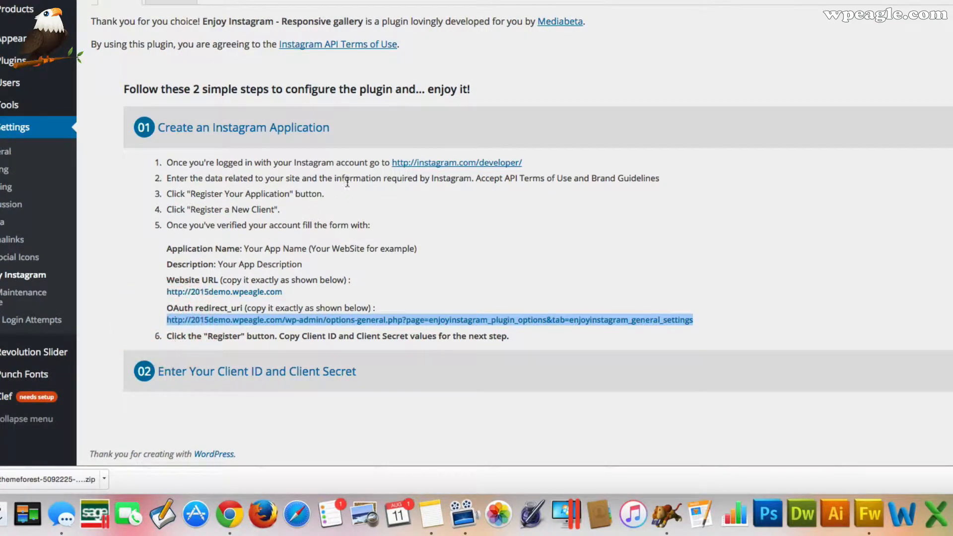
pyautogui.click(201, 23)
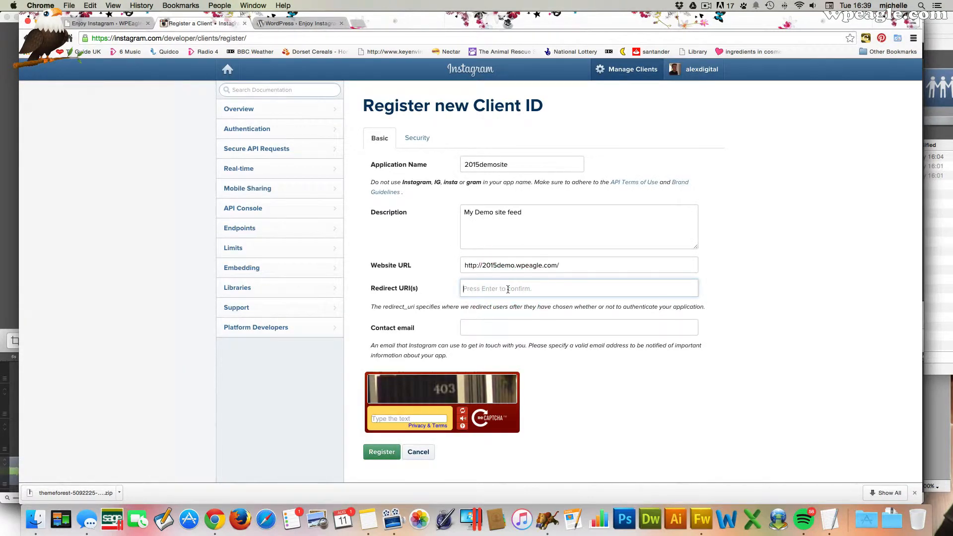
# - Add the saved contact email and captcha, register the client and select its issued client ID
pyautogui.click(578, 340)
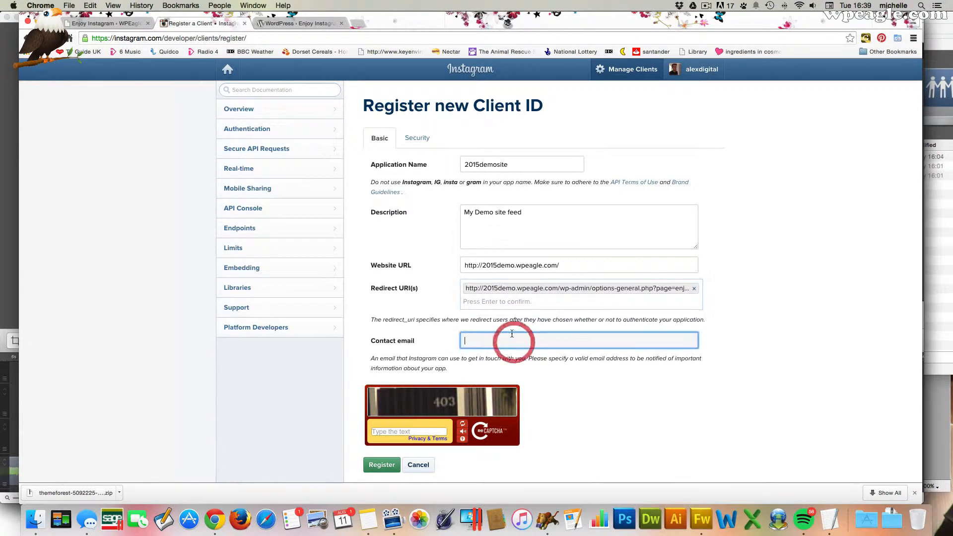
pyautogui.write('alex')
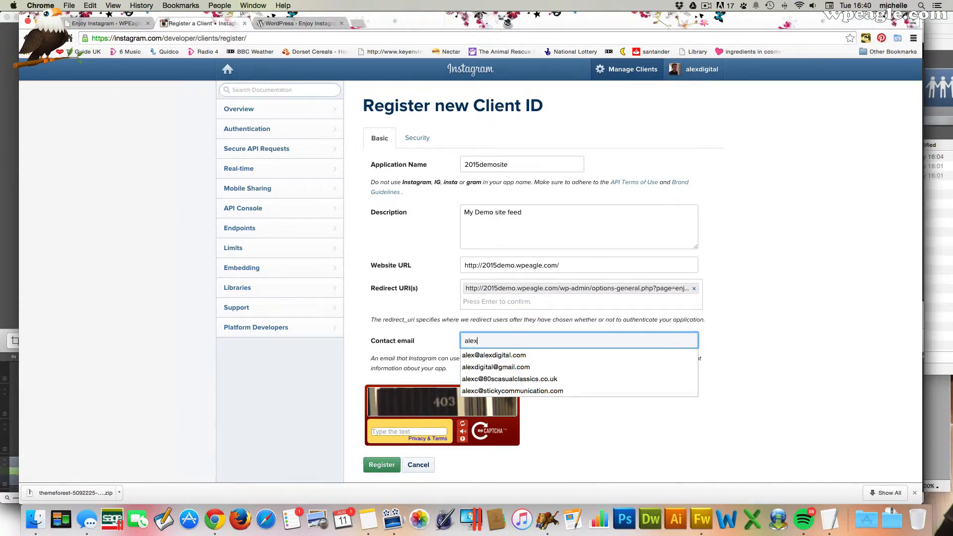
pyautogui.click(494, 355)
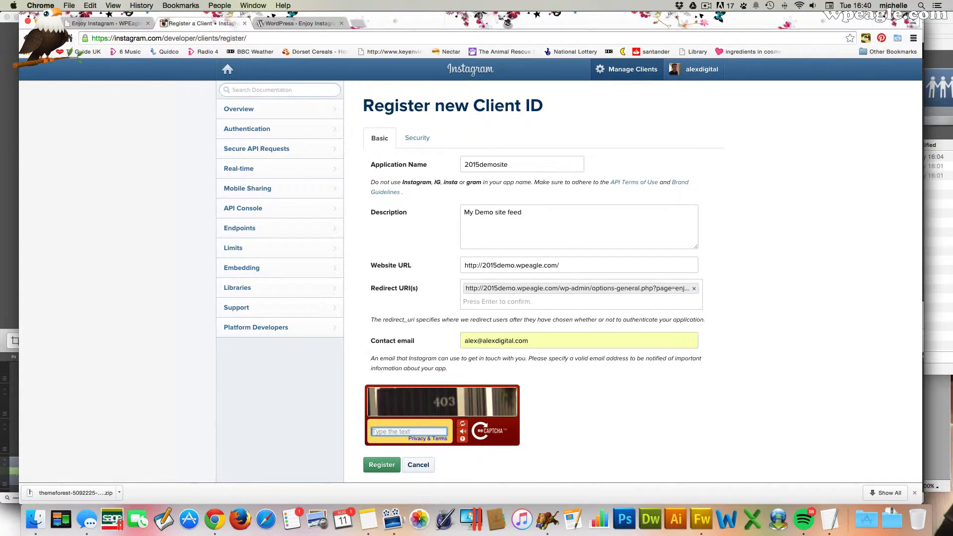
pyautogui.write('403')
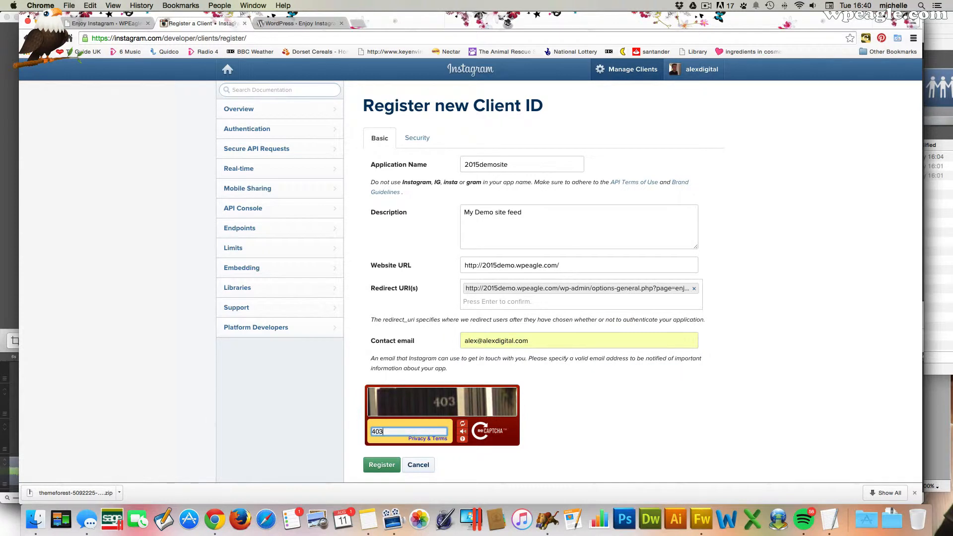
pyautogui.click(381, 465)
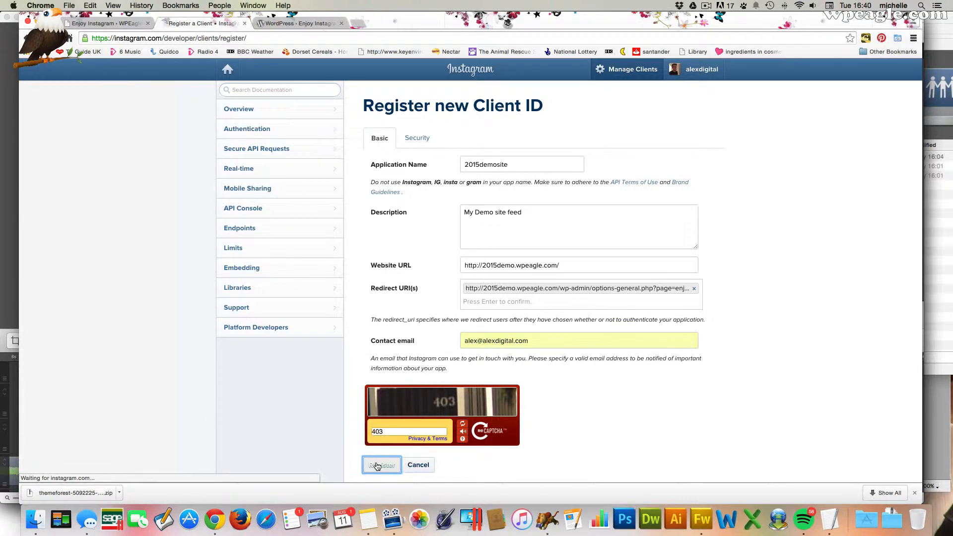
pyautogui.click(382, 465)
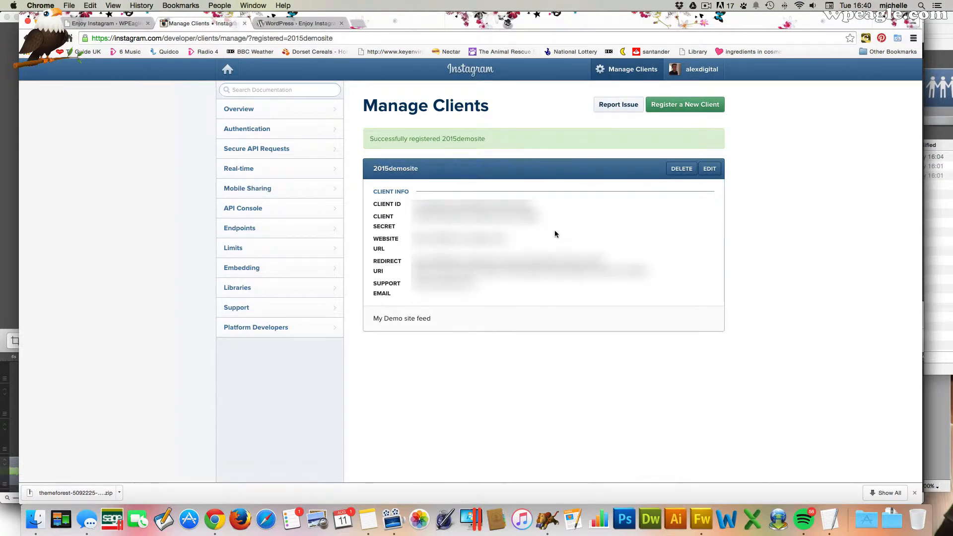
pyautogui.doubleClick(474, 209)
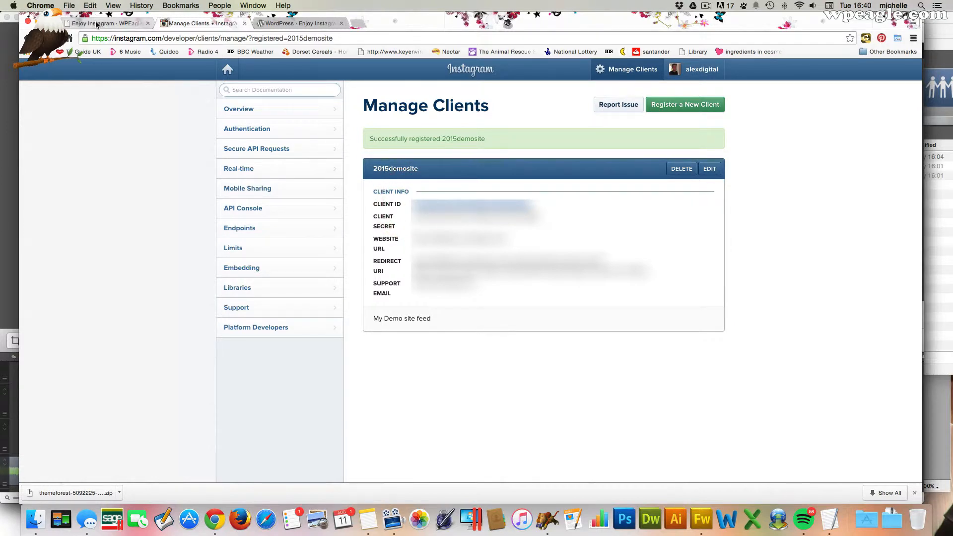
# - Fill step 02 of Enjoy Instagram with the client ID and secret and authorize the application
pyautogui.click(107, 23)
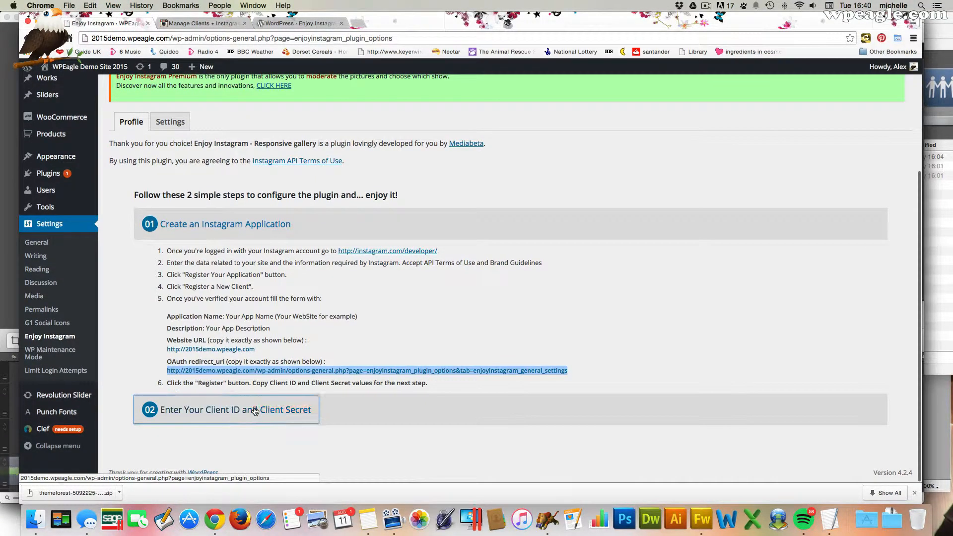
pyautogui.click(226, 409)
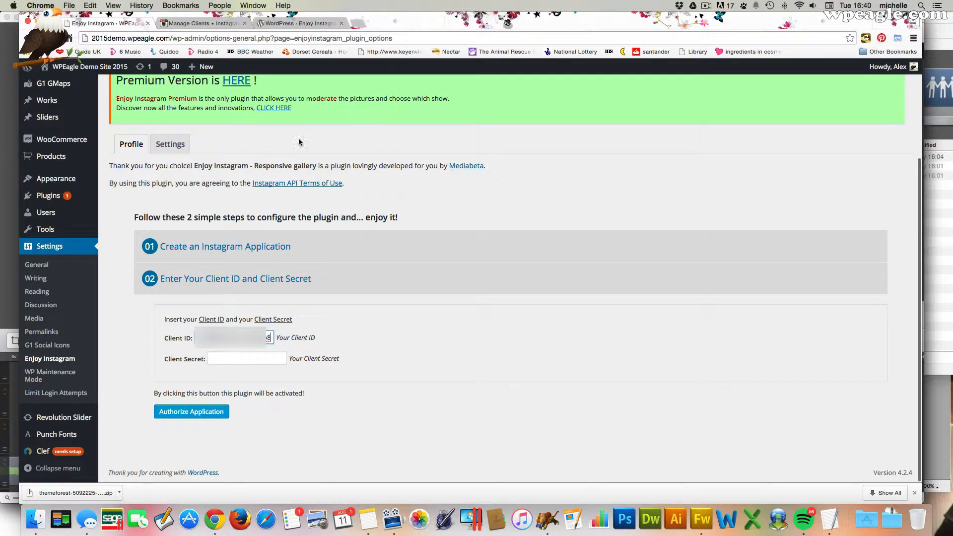
pyautogui.click(202, 22)
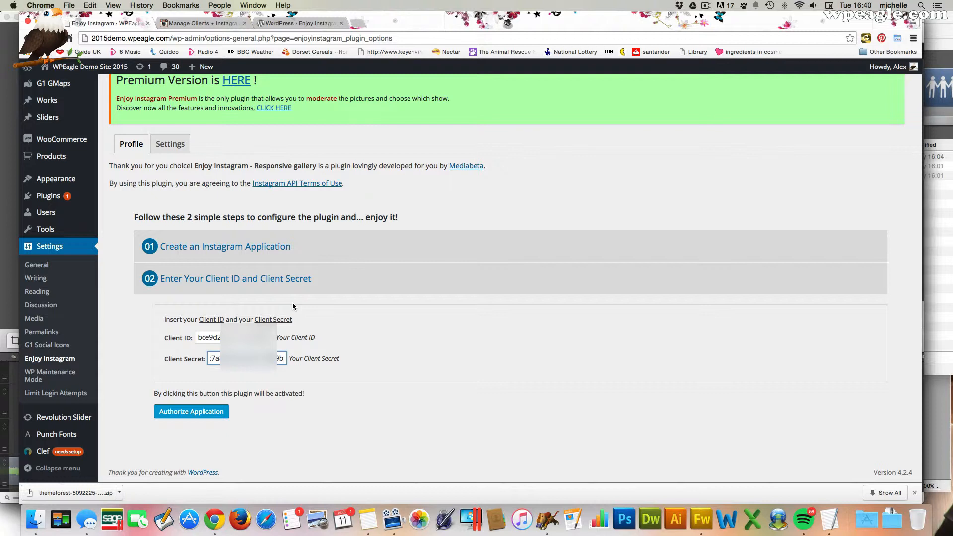
pyautogui.moveTo(190, 412)
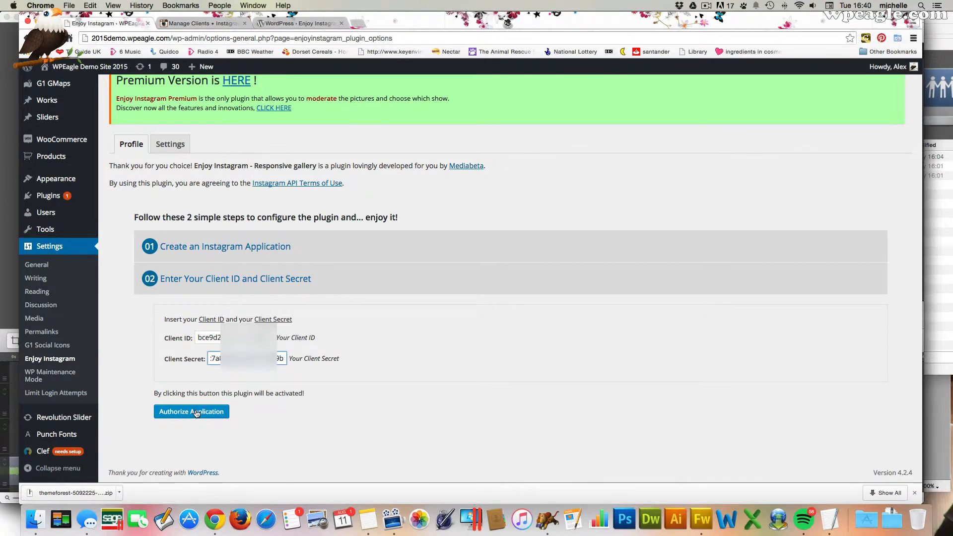
pyautogui.click(191, 411)
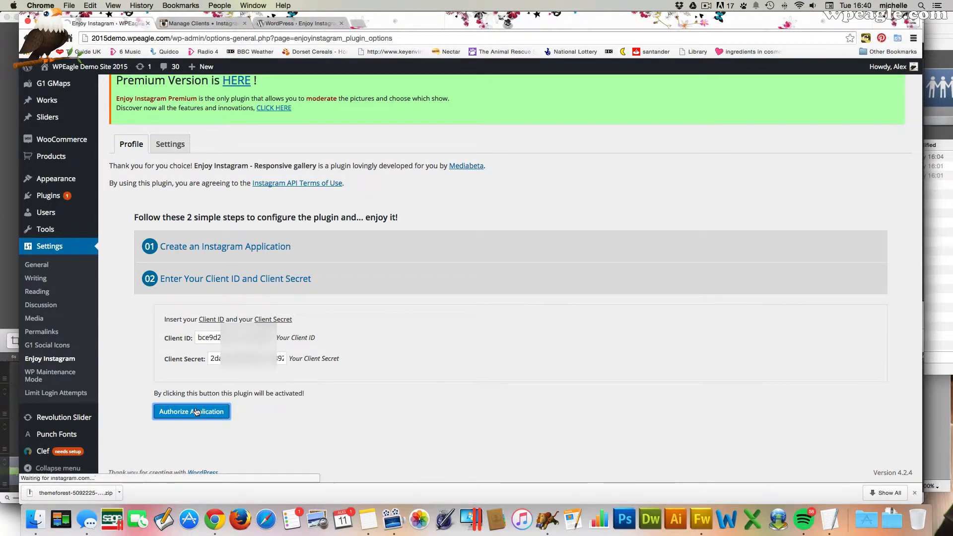
# - Authorize 2015demosite on Instagram so the plugin links the alexdigital account
pyautogui.click(191, 411)
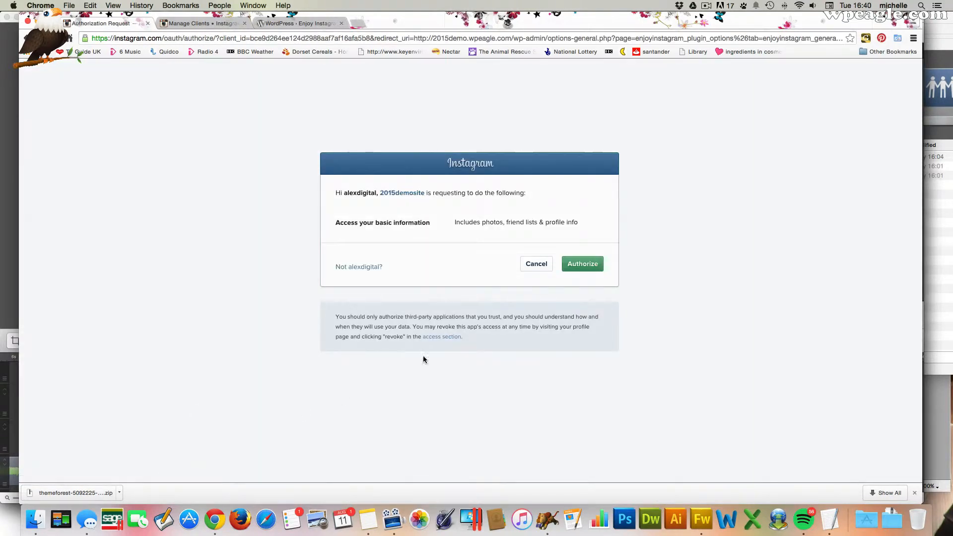
pyautogui.click(582, 264)
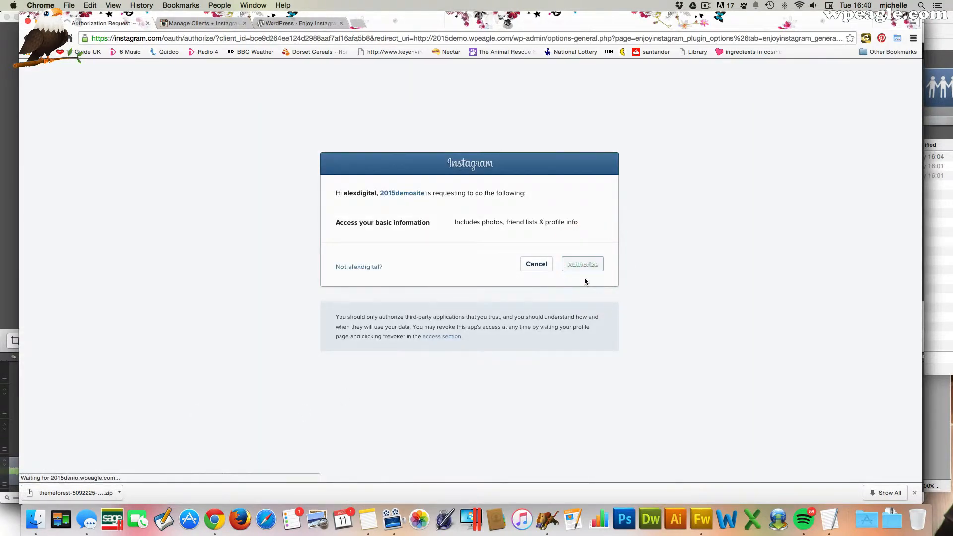
pyautogui.click(581, 263)
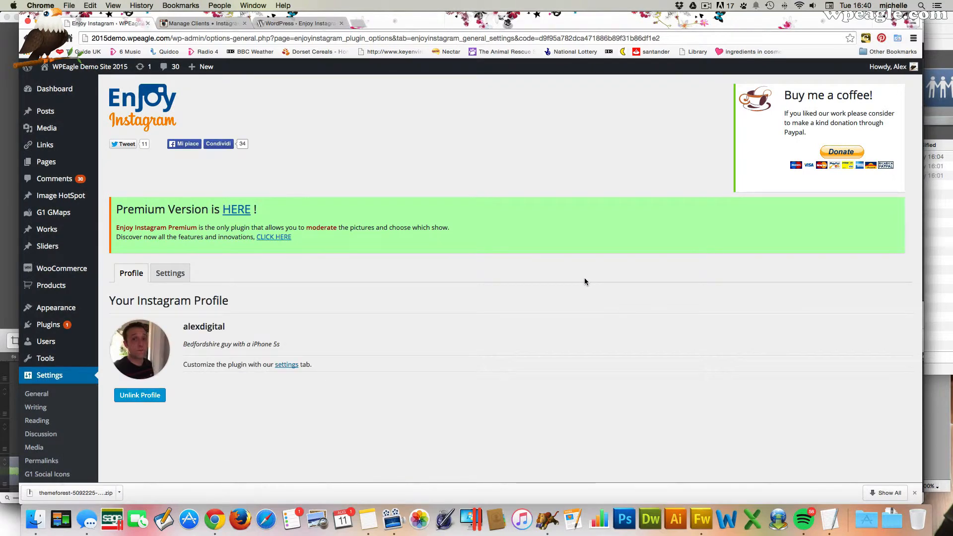
pyautogui.moveTo(583, 281)
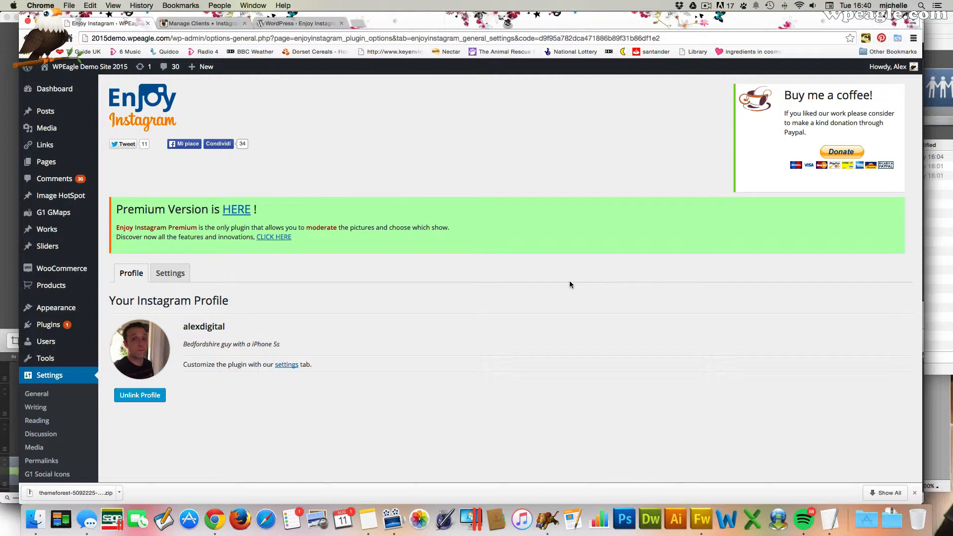
# - Create a new page and title it Instagram Feed
pyautogui.click(206, 67)
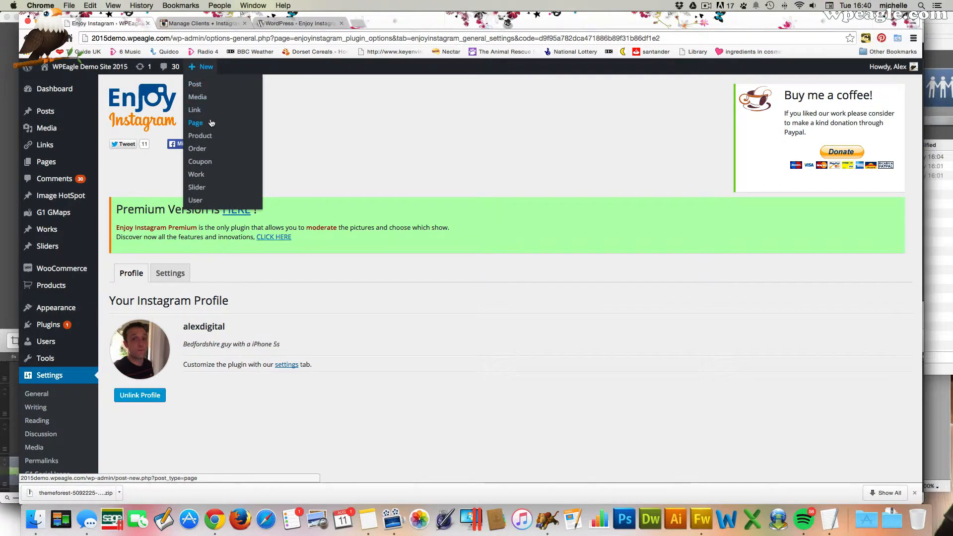
pyautogui.click(196, 123)
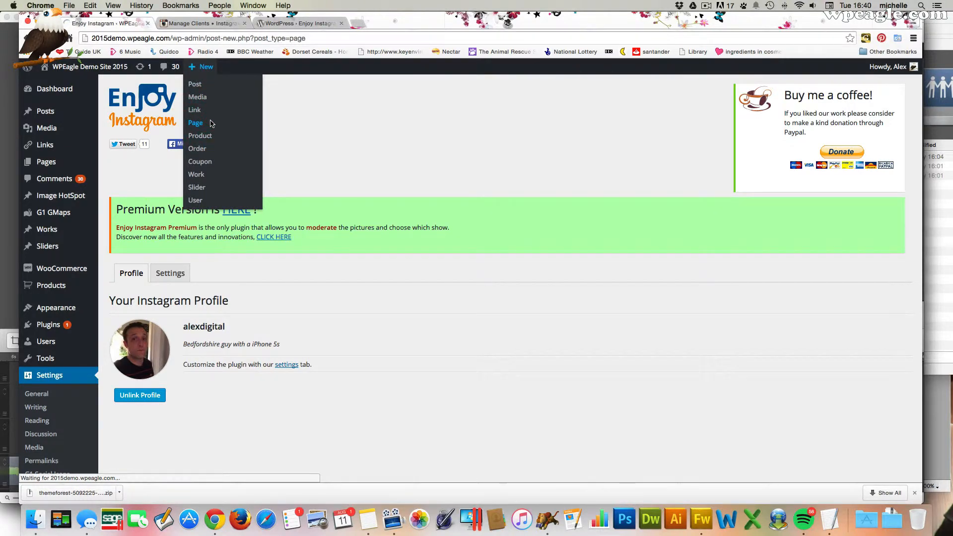
pyautogui.click(196, 123)
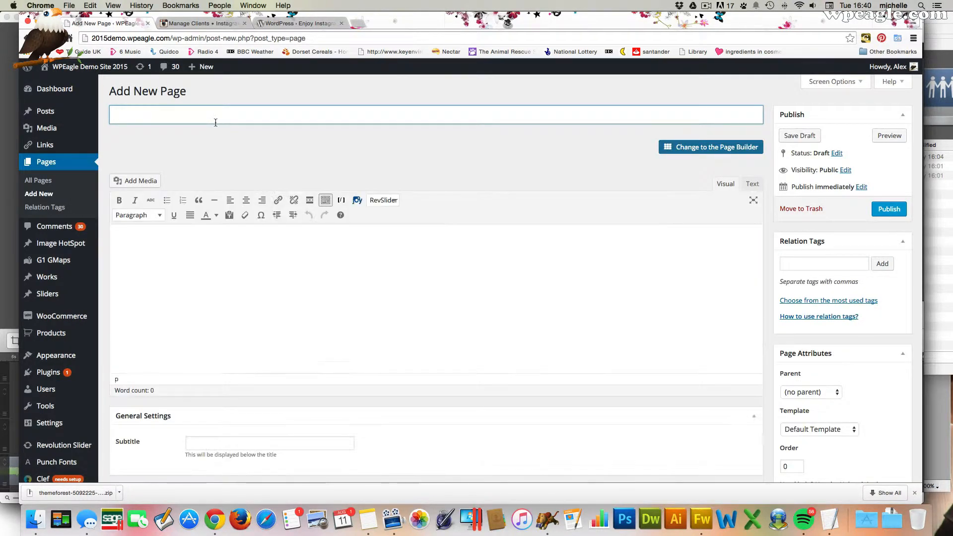
pyautogui.write('Instagram Feed')
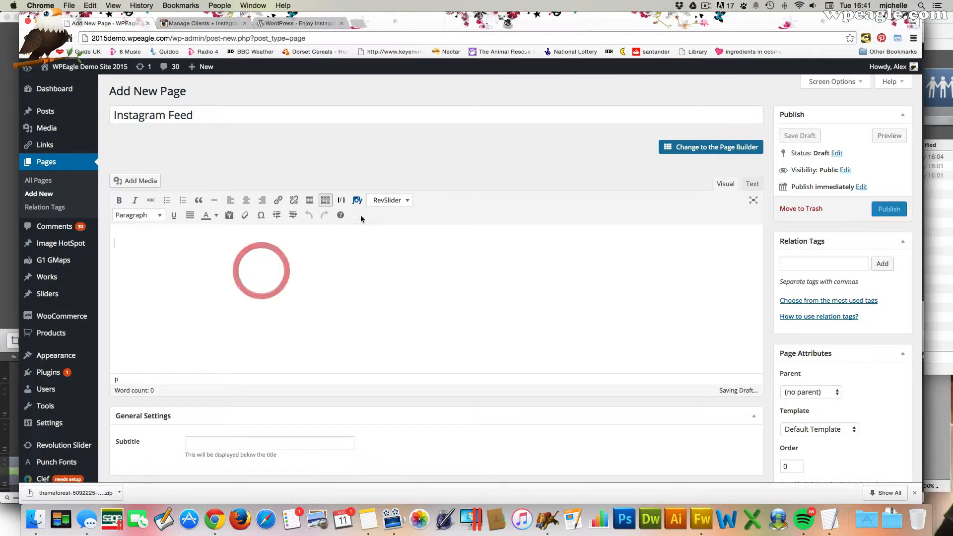
pyautogui.moveTo(357, 200)
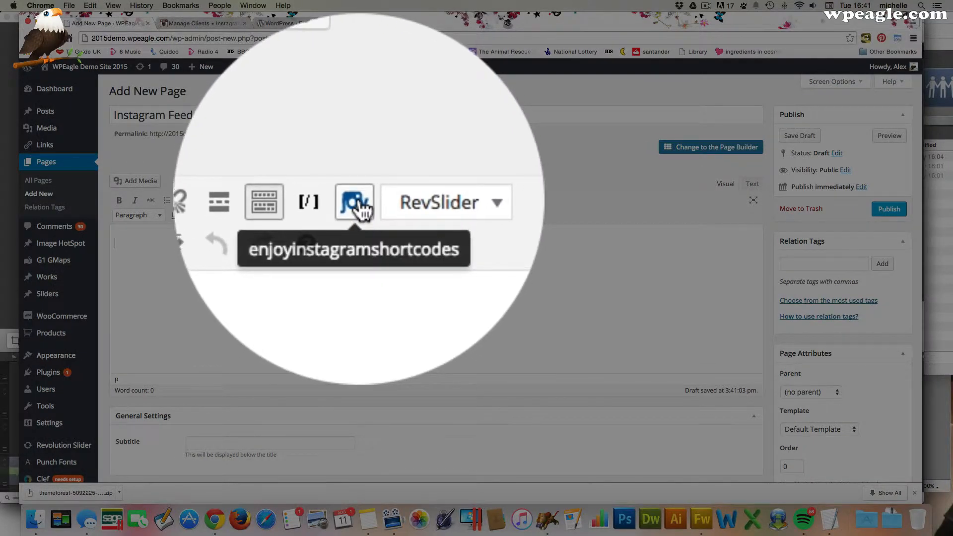
# - Insert Carousel View and Grid View Enjoy Instagram shortcodes and publish the page
pyautogui.click(354, 202)
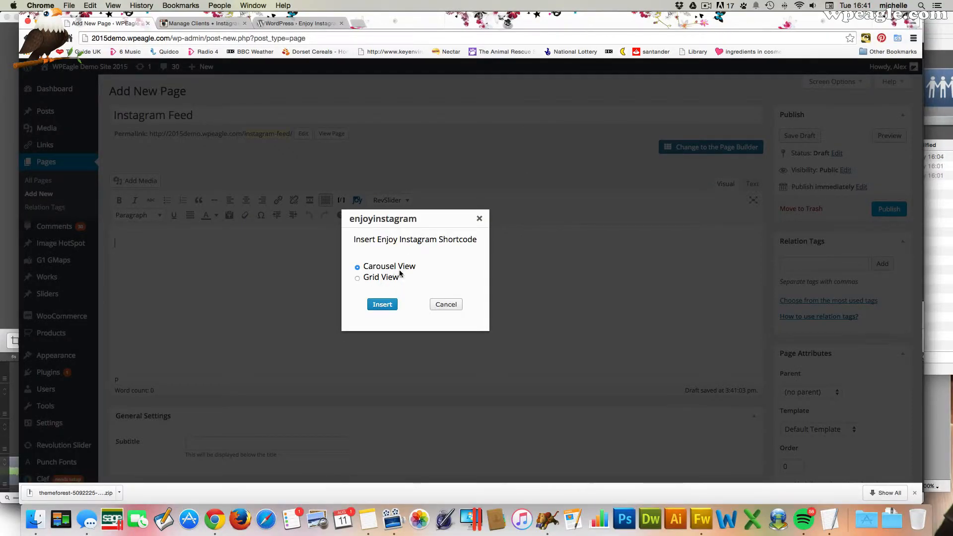
pyautogui.click(382, 304)
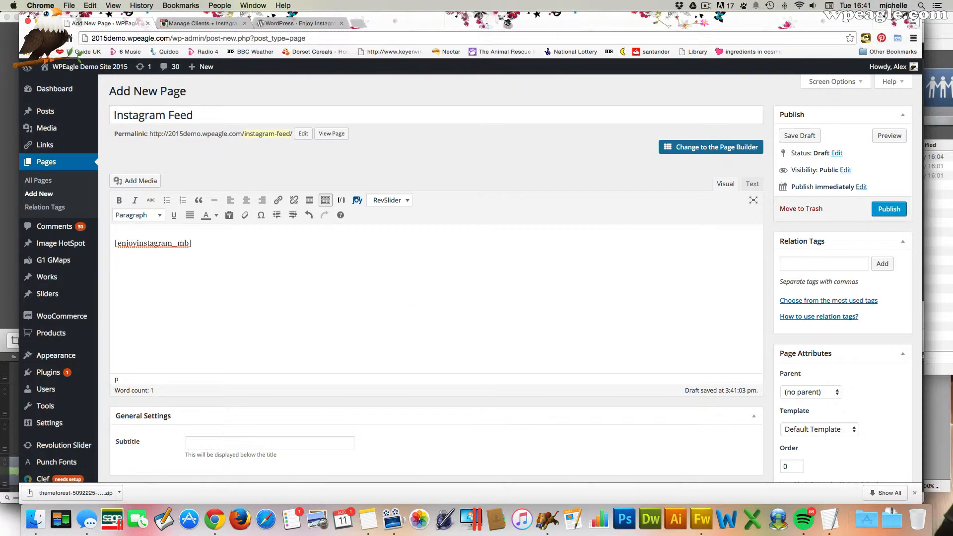
pyautogui.click(356, 199)
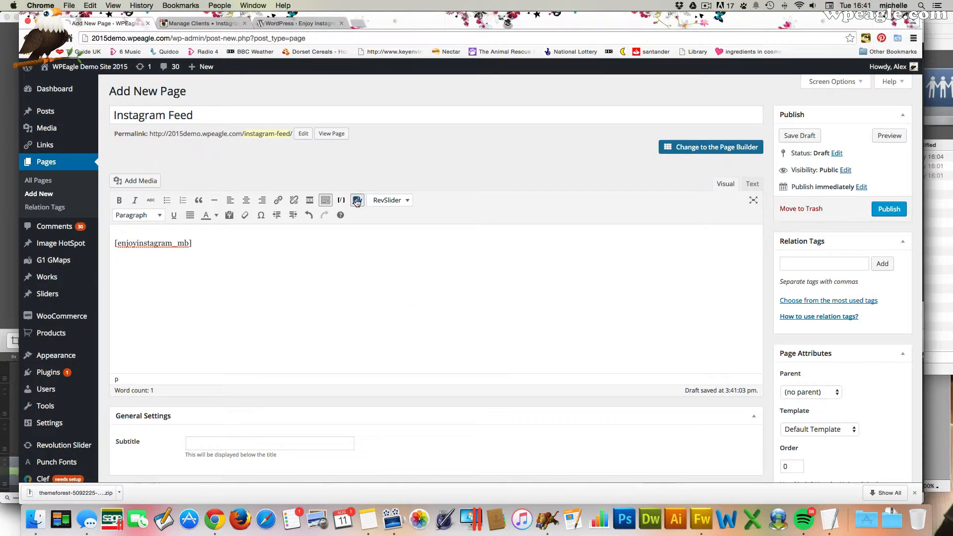
pyautogui.click(356, 200)
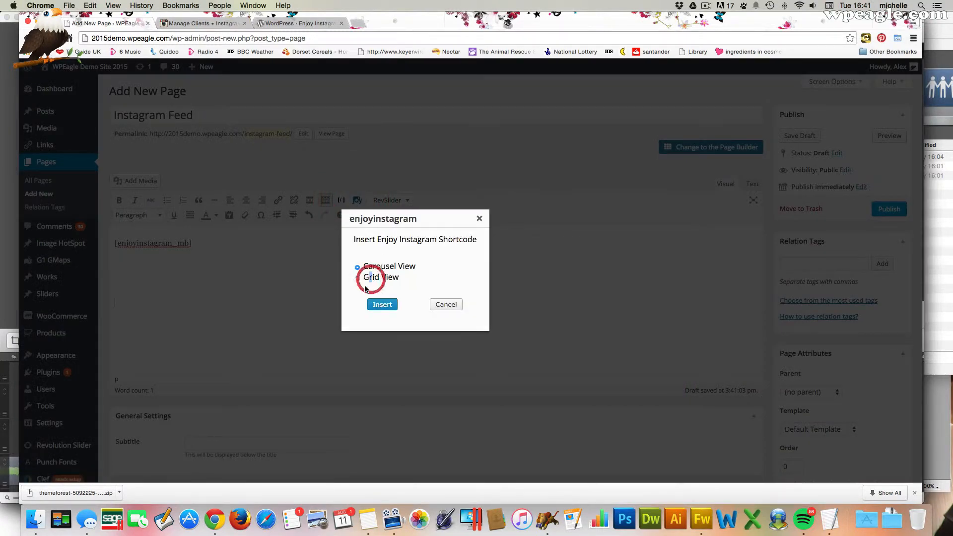
pyautogui.click(381, 304)
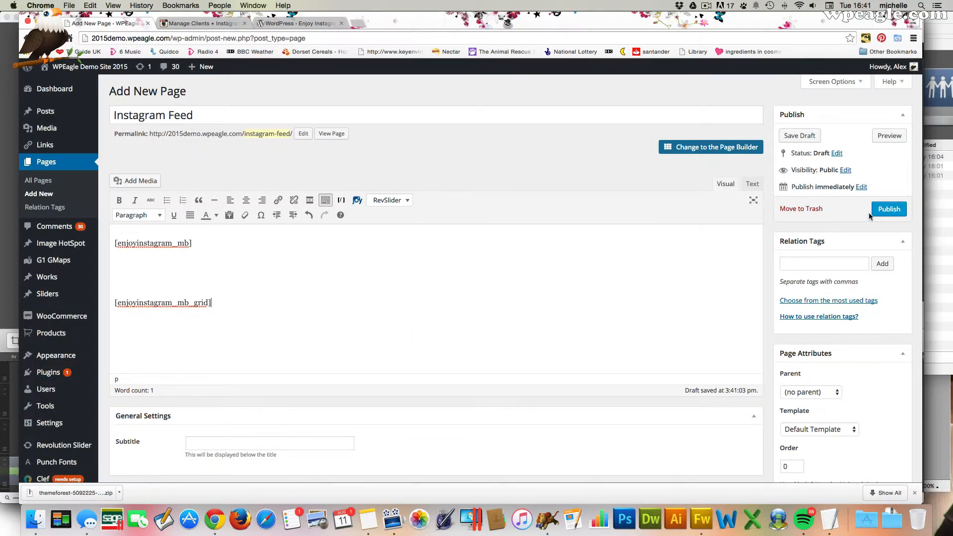
pyautogui.click(888, 208)
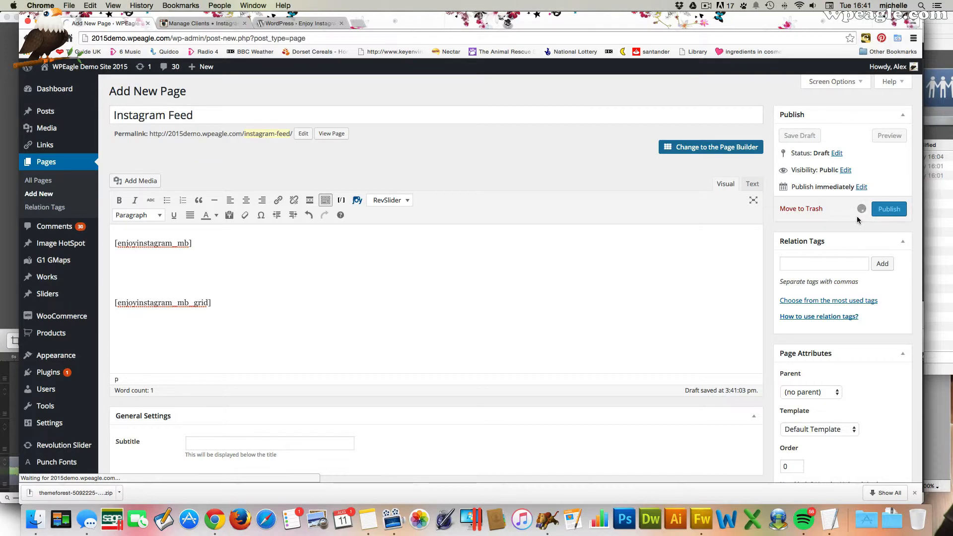
pyautogui.click(889, 209)
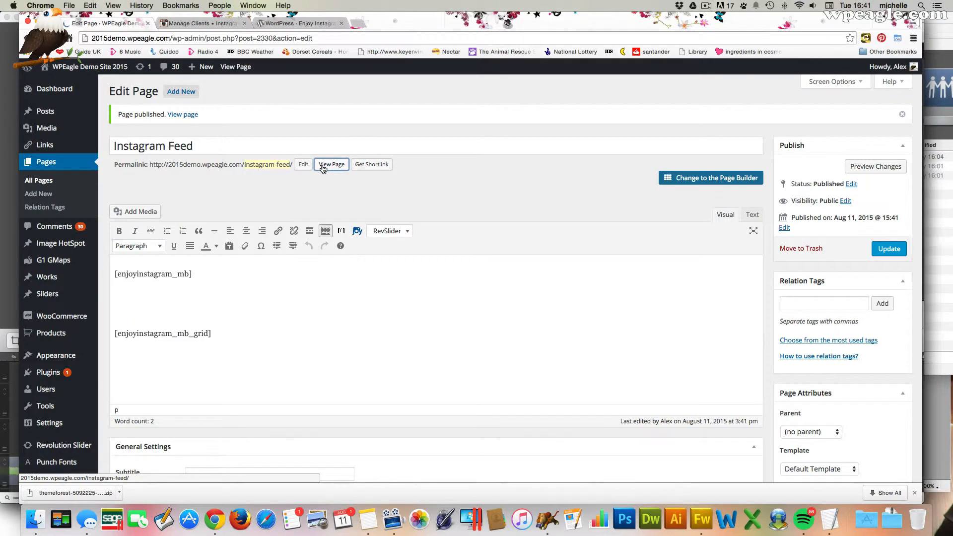
# - View the live Instagram Feed page, flip through carousel slides via the pagination dots, and reveal the photo grid below
pyautogui.click(331, 164)
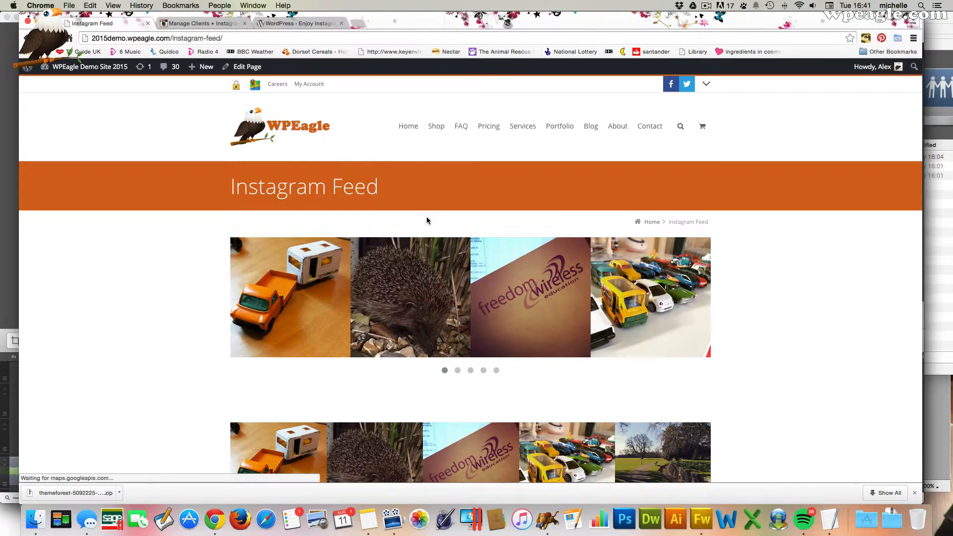
pyautogui.scroll(-3)
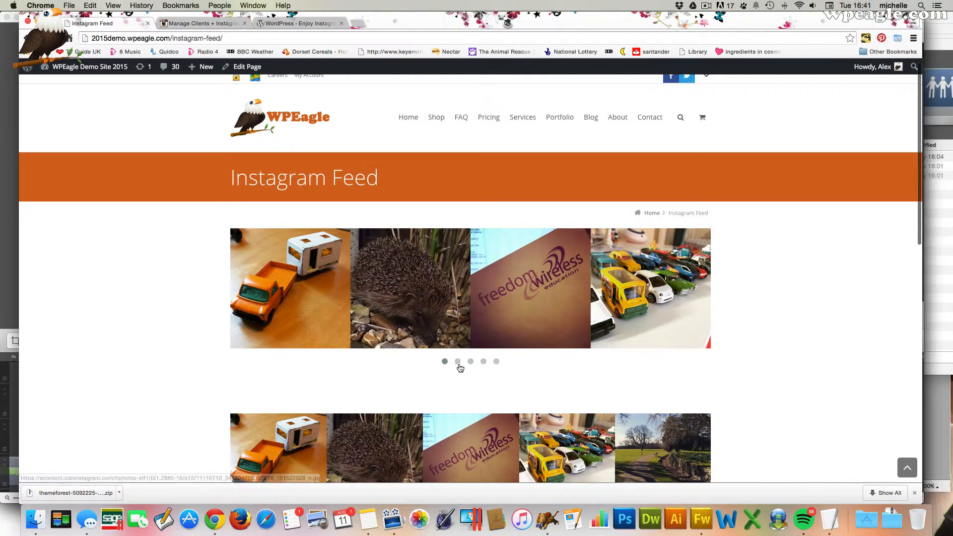
pyautogui.click(470, 361)
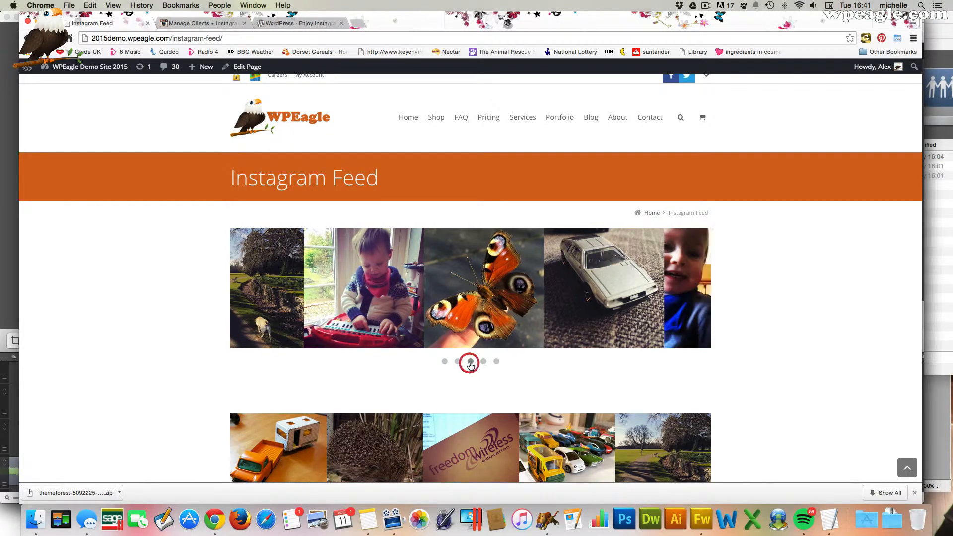
pyautogui.click(483, 361)
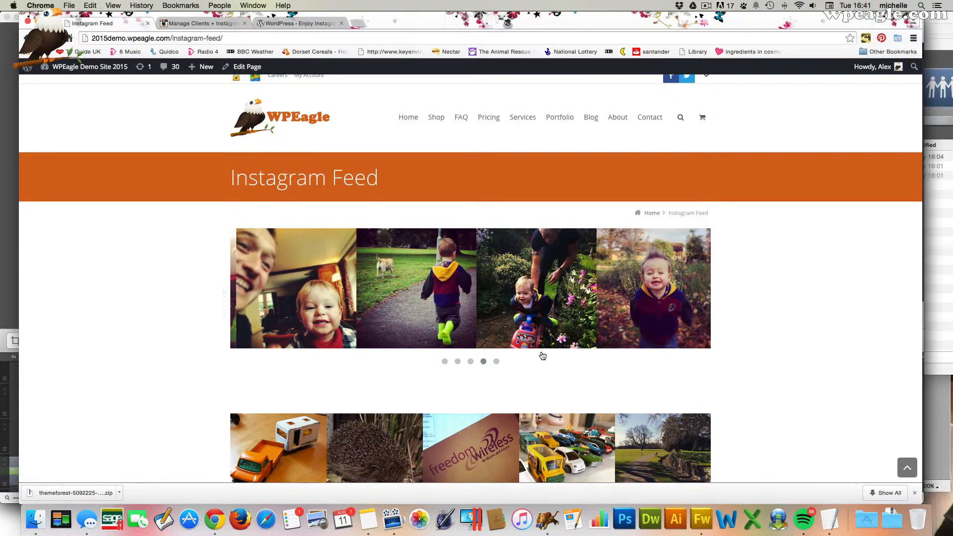
pyautogui.scroll(-3)
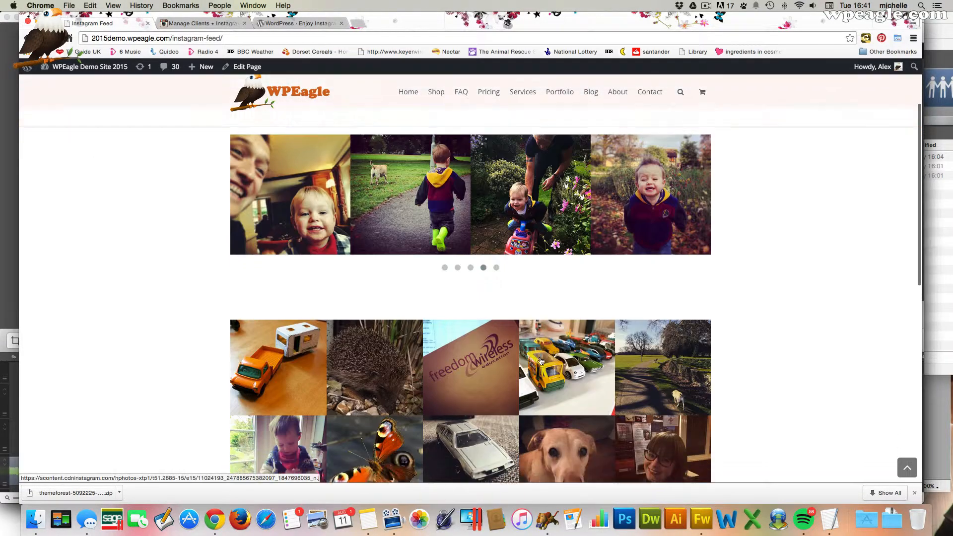